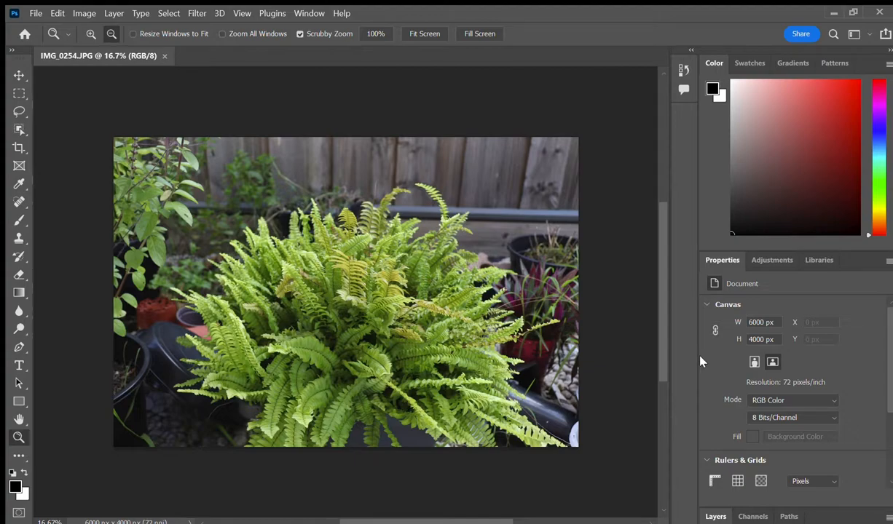
{"action": "mouse_move", "coordinate": [710, 367]}
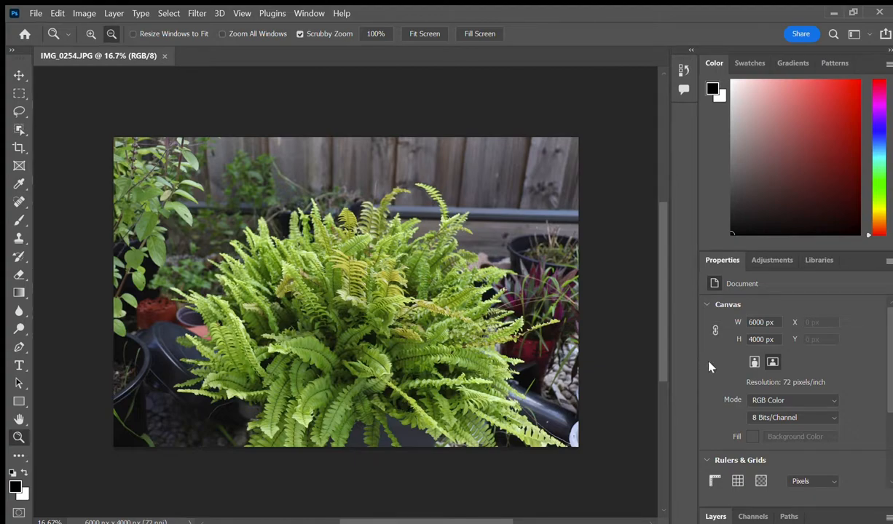
{"action": "mouse_move", "coordinate": [766, 286]}
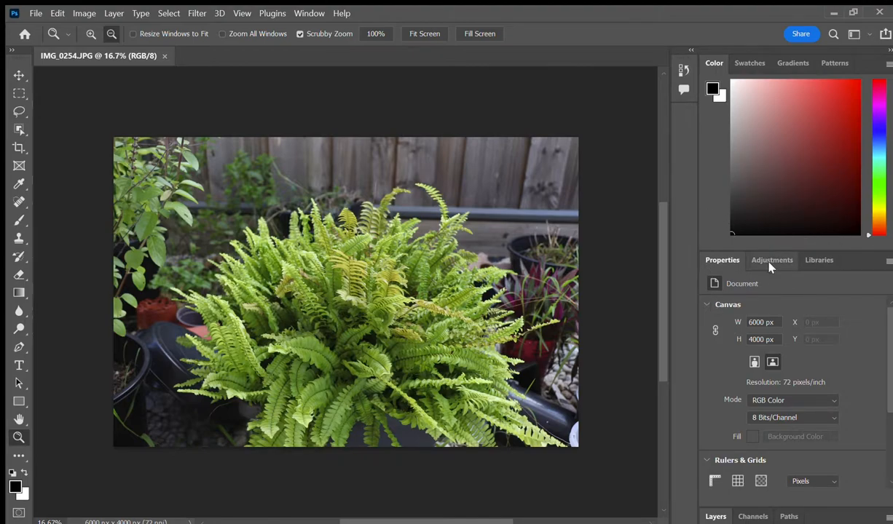
Step: Show the available adjustment layer types for the fern photo
{"action": "left_click", "coordinate": [772, 259]}
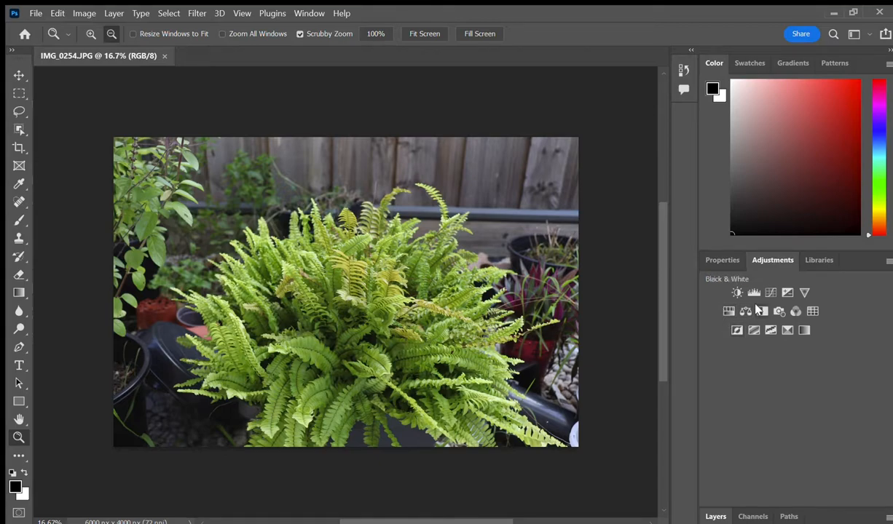
{"action": "mouse_move", "coordinate": [690, 277]}
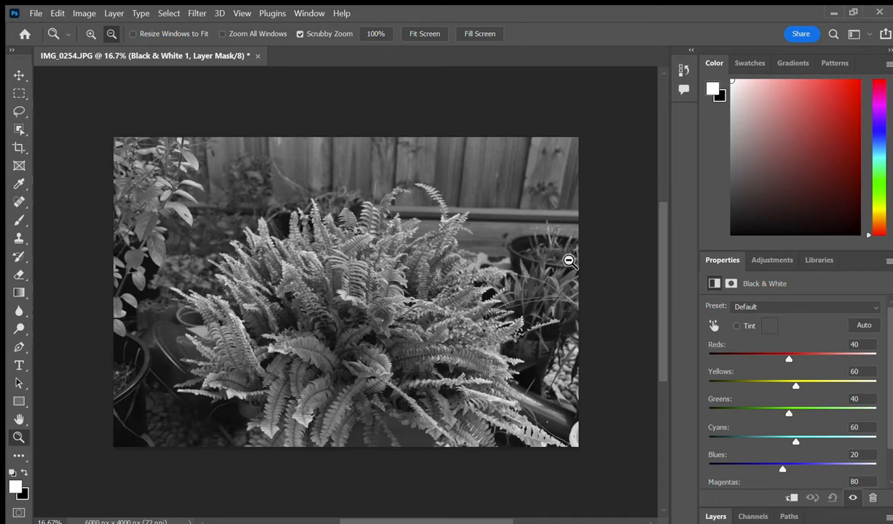
{"action": "mouse_move", "coordinate": [725, 356]}
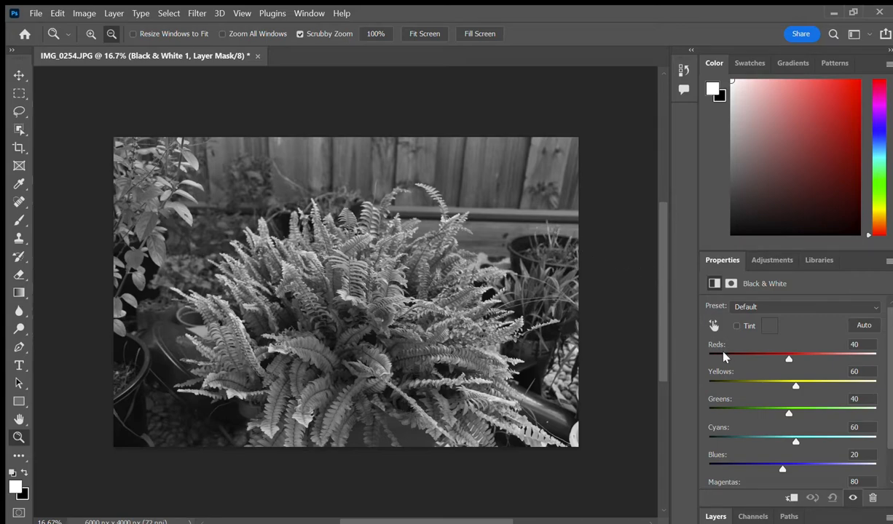
Step: Adjust the Reds slider of the Black & White layer to 52, making it a custom preset
{"action": "left_click_drag", "start_coordinate": [789, 359], "coordinate": [785, 359]}
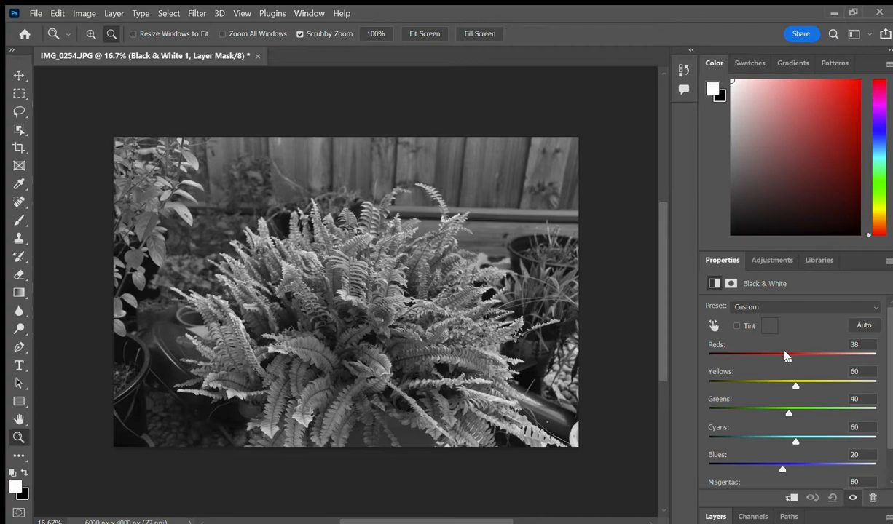
{"action": "left_click_drag", "start_coordinate": [785, 356], "coordinate": [795, 357]}
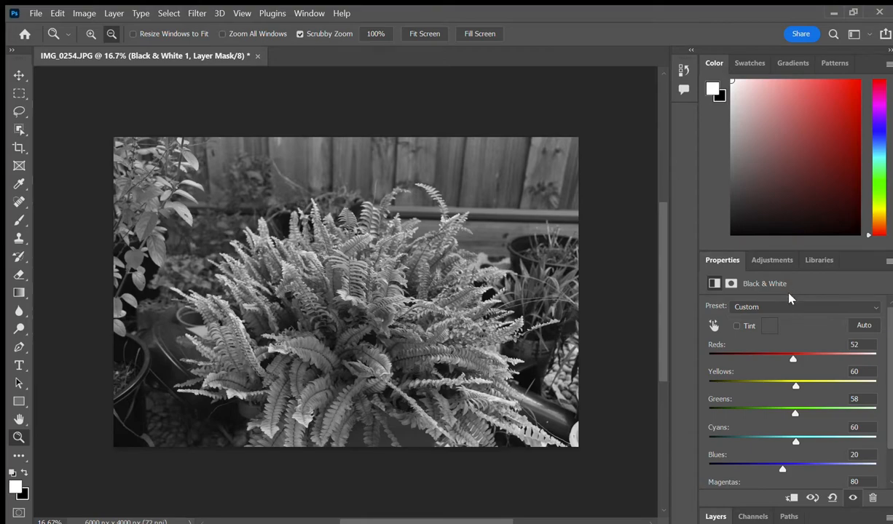
{"action": "mouse_move", "coordinate": [790, 303]}
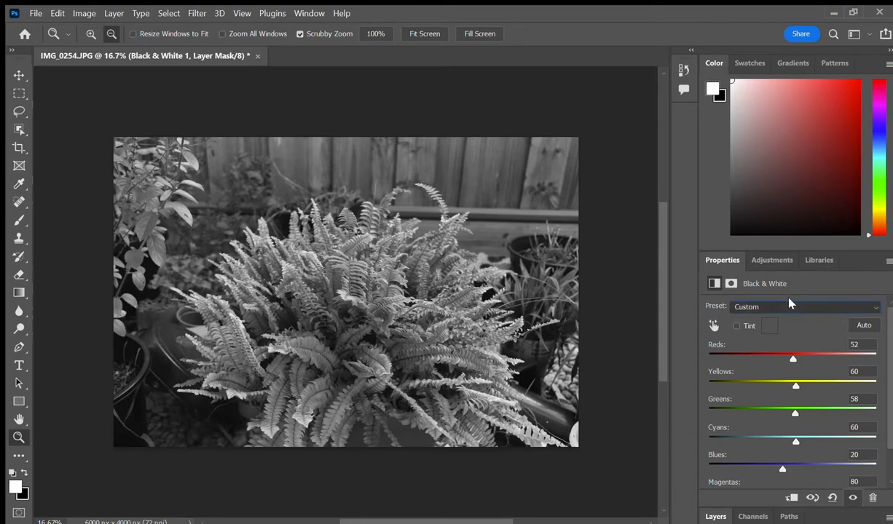
Step: Turn off the Black & White 1 adjustment so the fern photo returns to full colour
{"action": "left_click", "coordinate": [807, 306]}
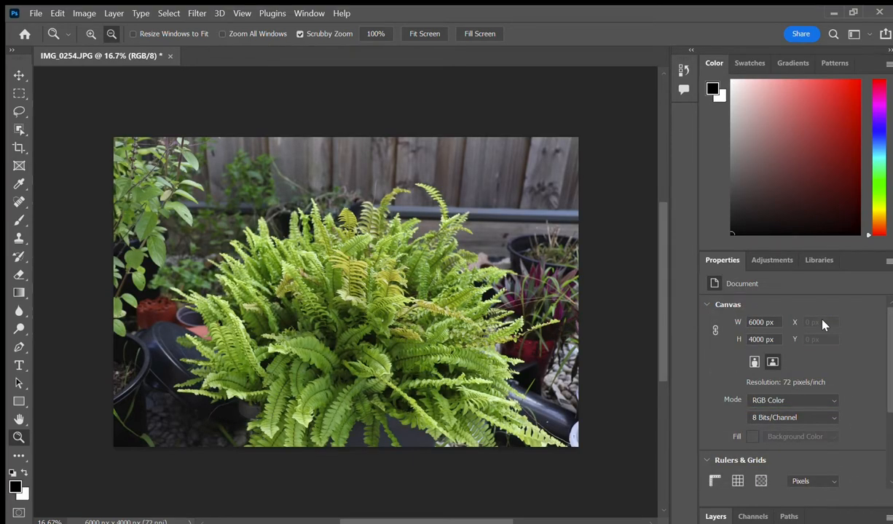
{"action": "mouse_move", "coordinate": [781, 256]}
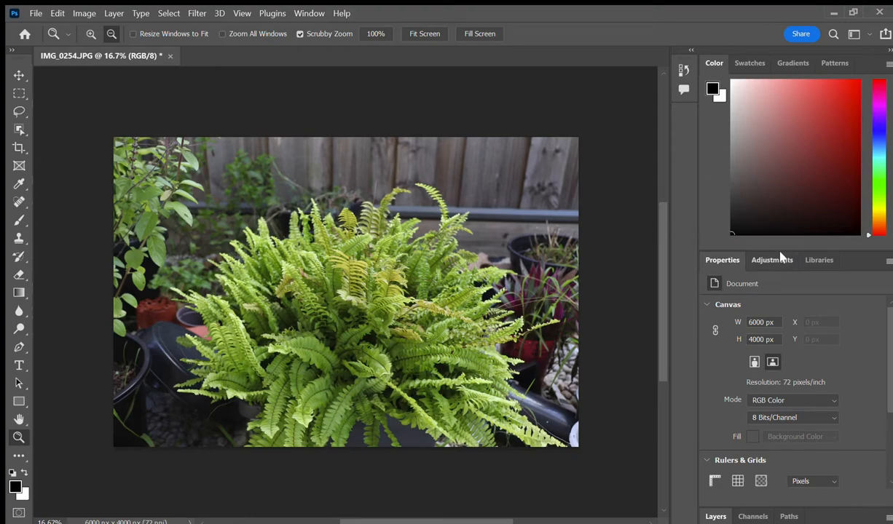